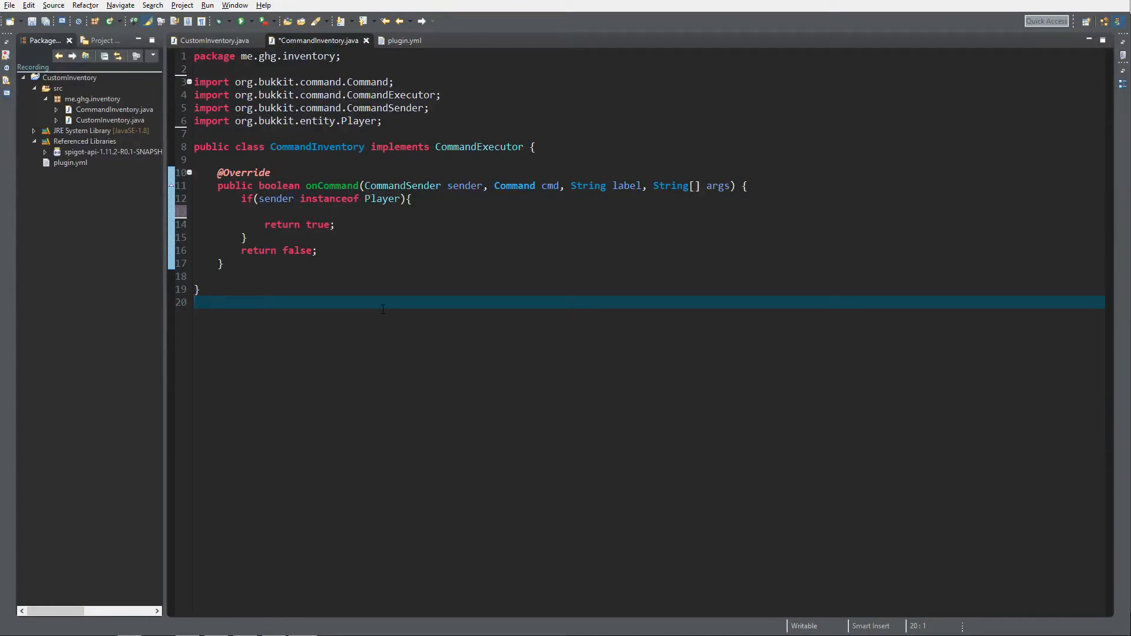
- Review the main plugin class and plugin.yml to confirm the registered 'inventory' command
{"action": "left_click", "coordinate": [215, 40]}
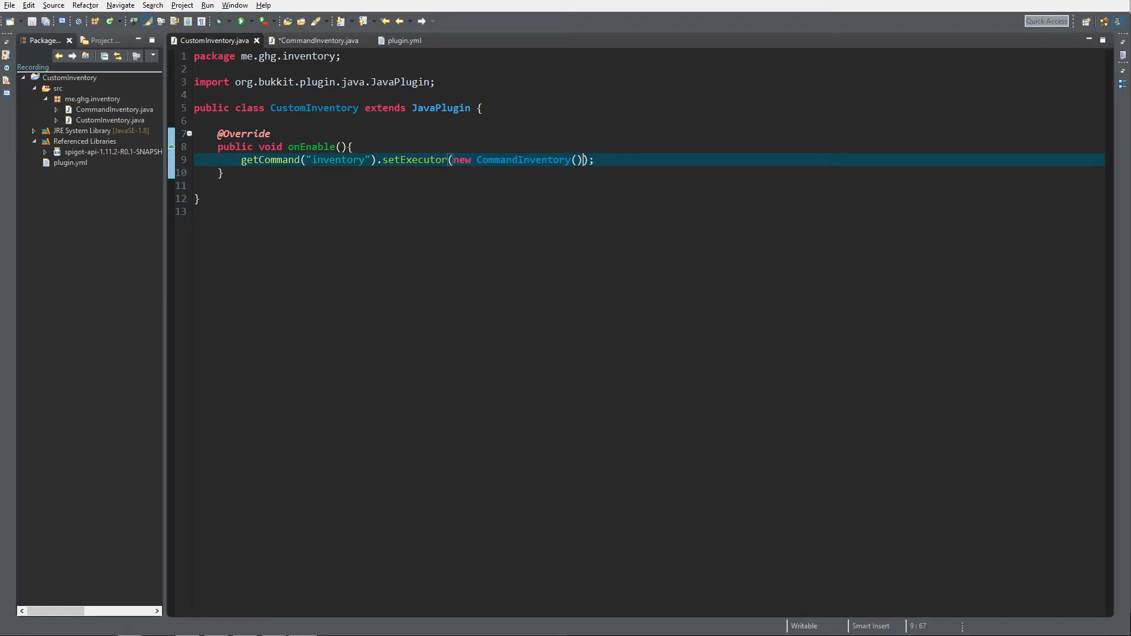
{"action": "double_click", "coordinate": [337, 159]}
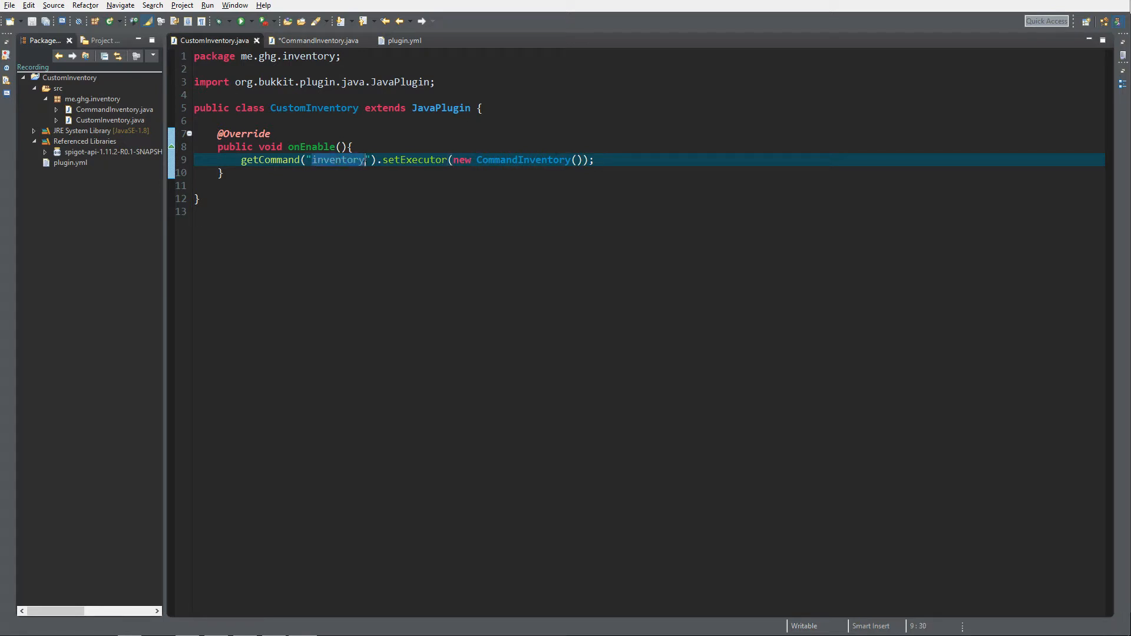
{"action": "left_click", "coordinate": [404, 40]}
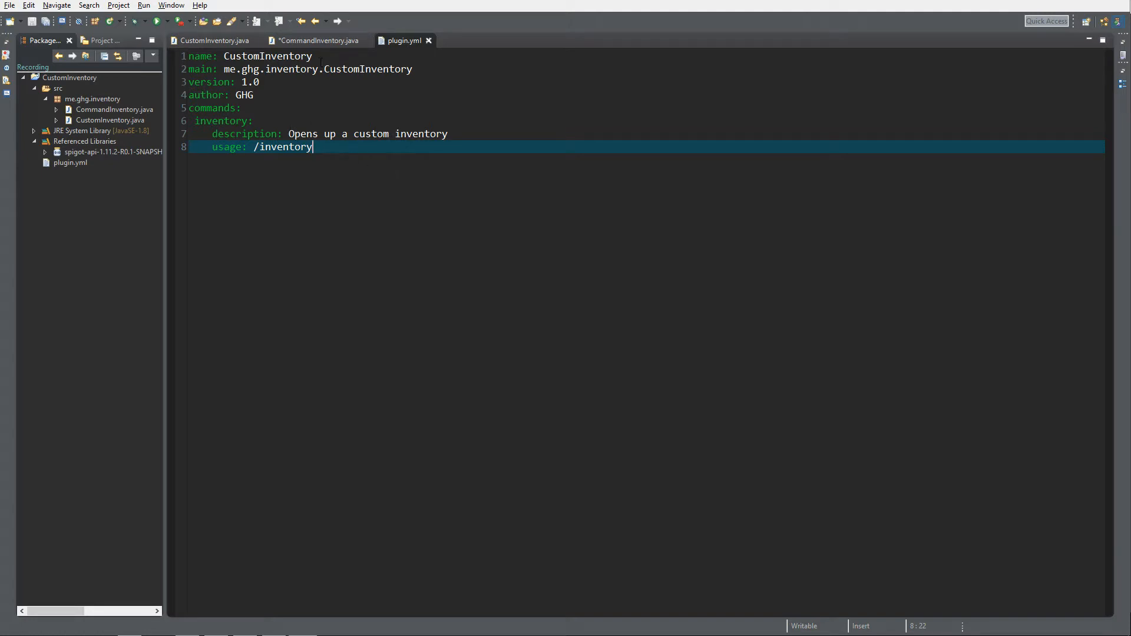
{"action": "left_click", "coordinate": [316, 40]}
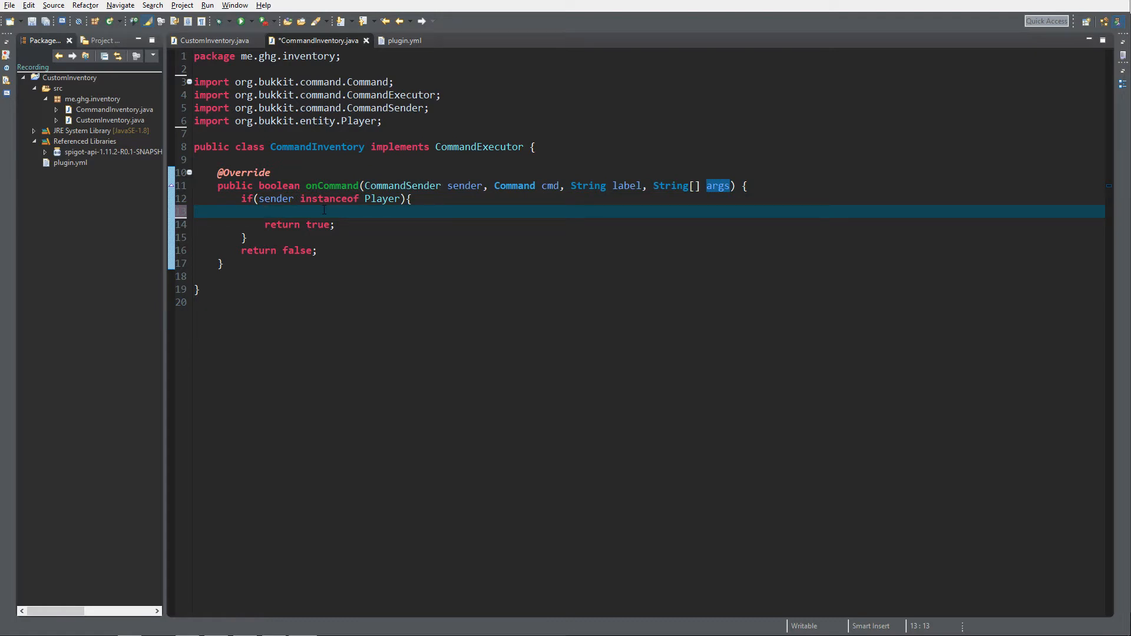
- Cast the command sender to a Player variable p inside the player check
{"action": "type", "text": "Player p"}
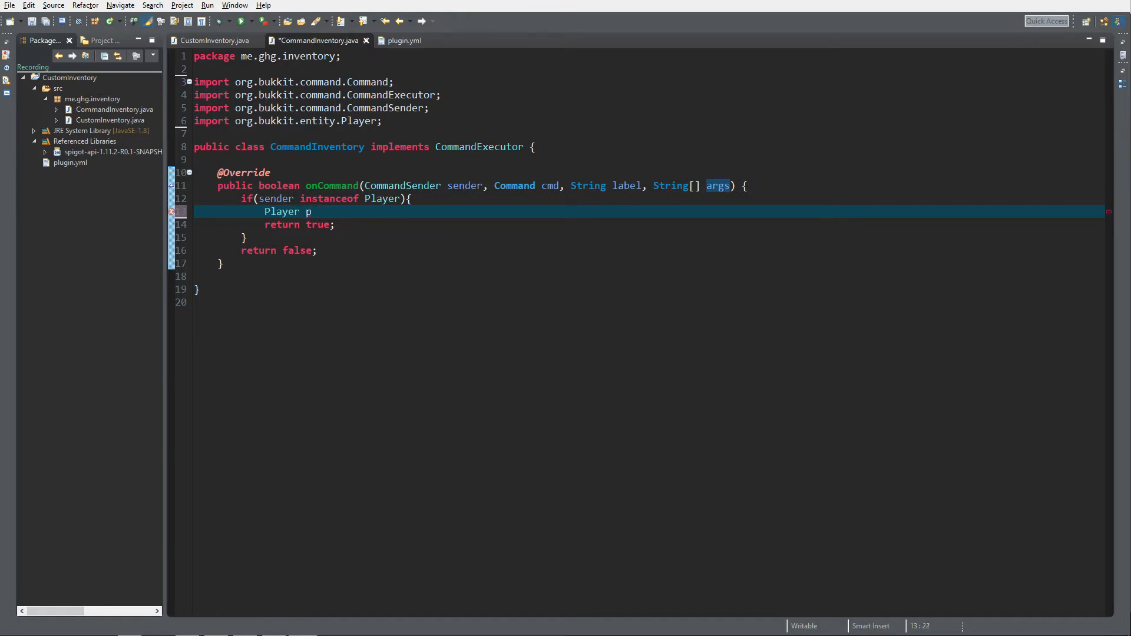
{"action": "type", "text": "= (P"}
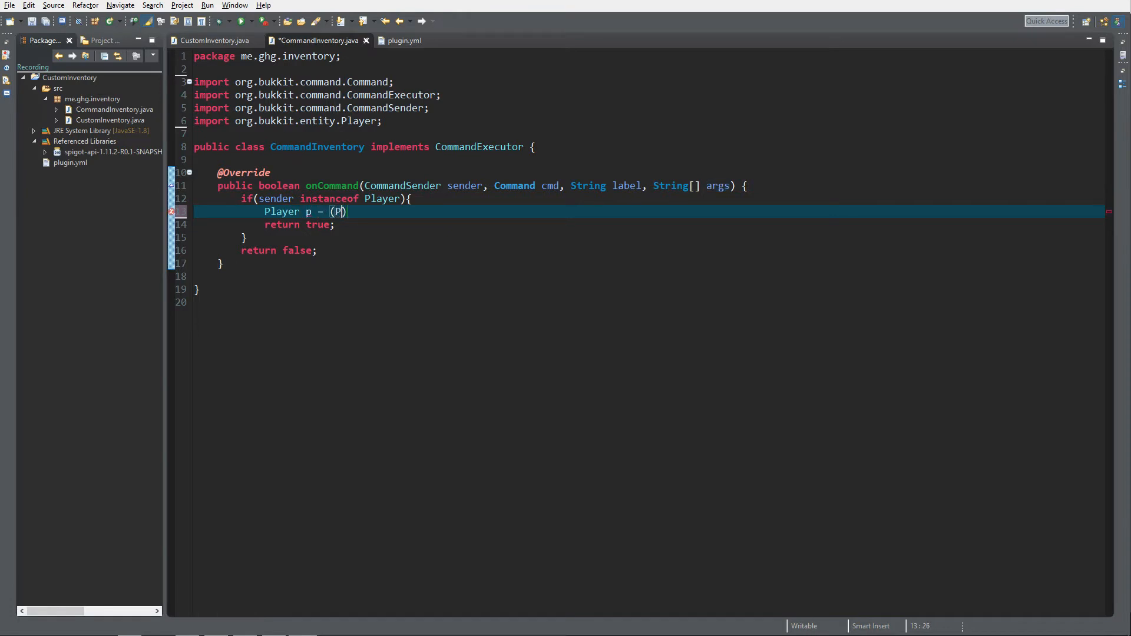
{"action": "type", "text": "layer) se"}
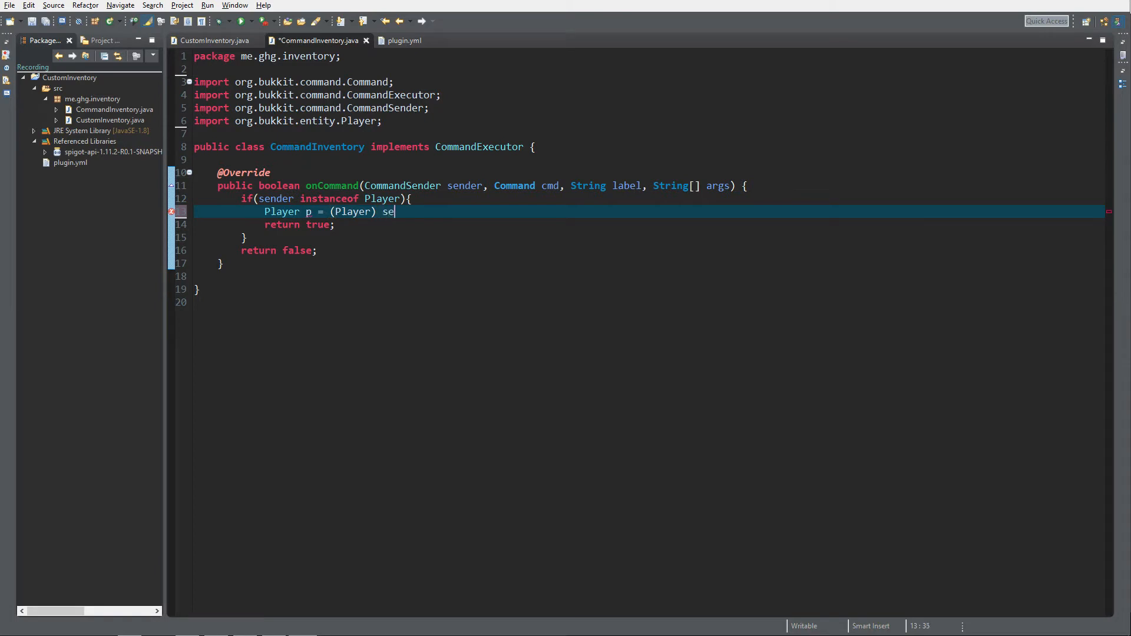
{"action": "type", "text": "nder;"}
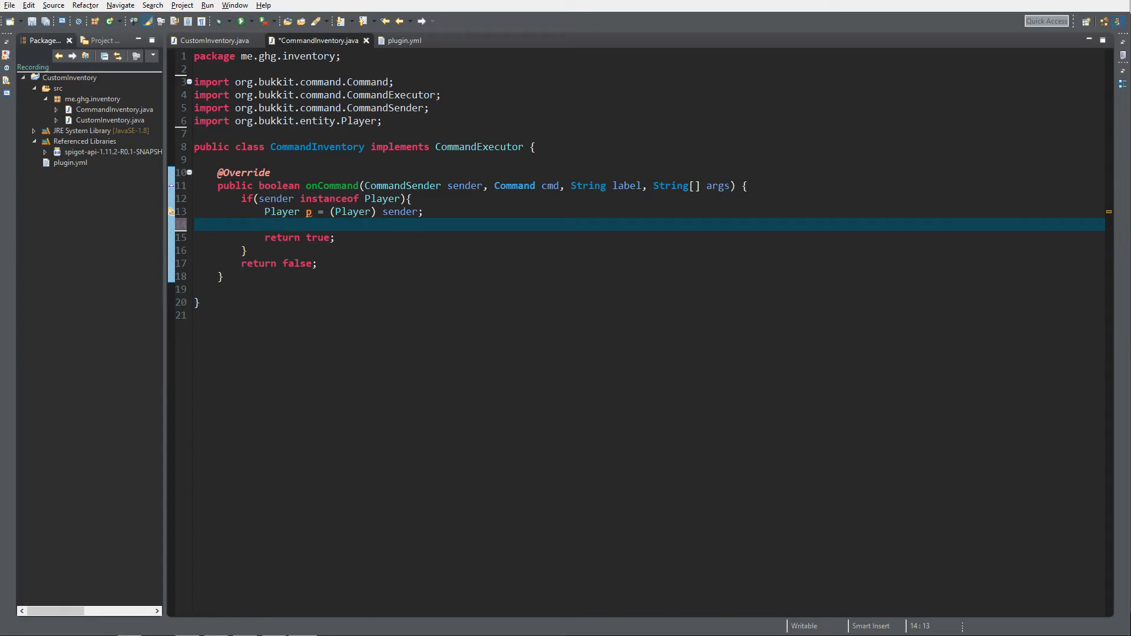
- Declare Inventory inv assigned from Bukkit.createInventory, letting Eclipse import Bukkit
{"action": "type", "text": "I"}
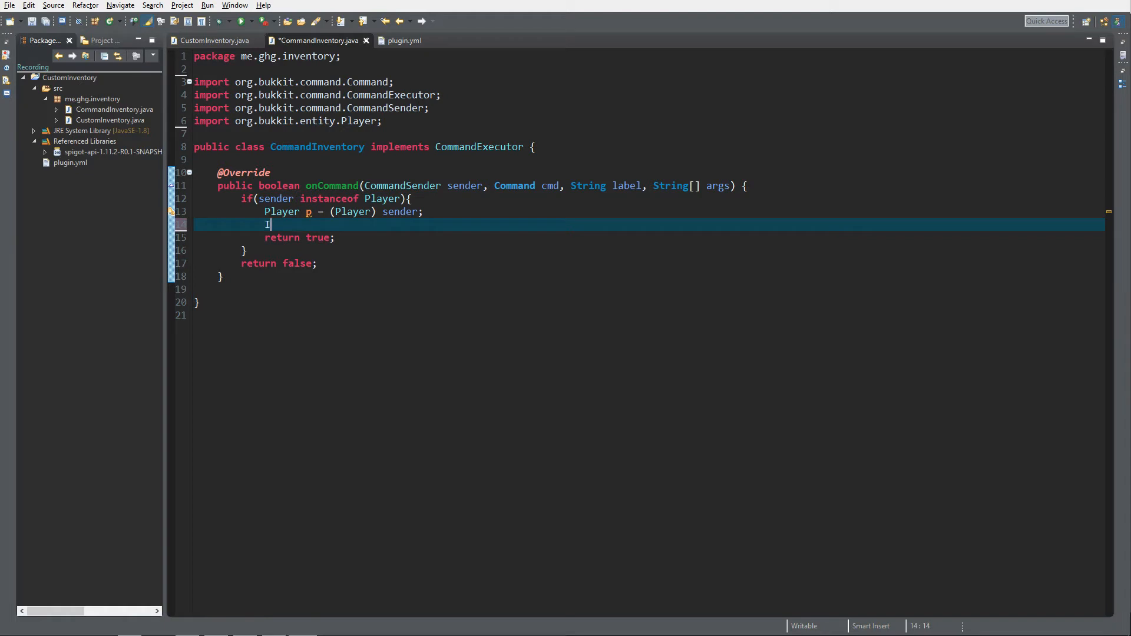
{"action": "type", "text": "nvento"}
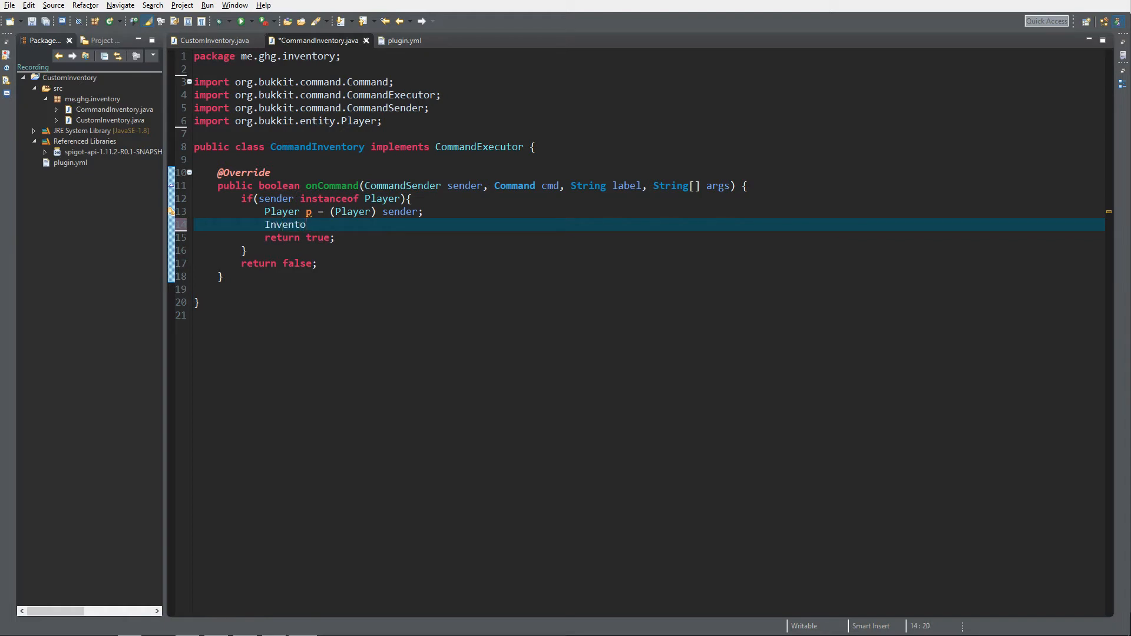
{"action": "type", "text": "ry"}
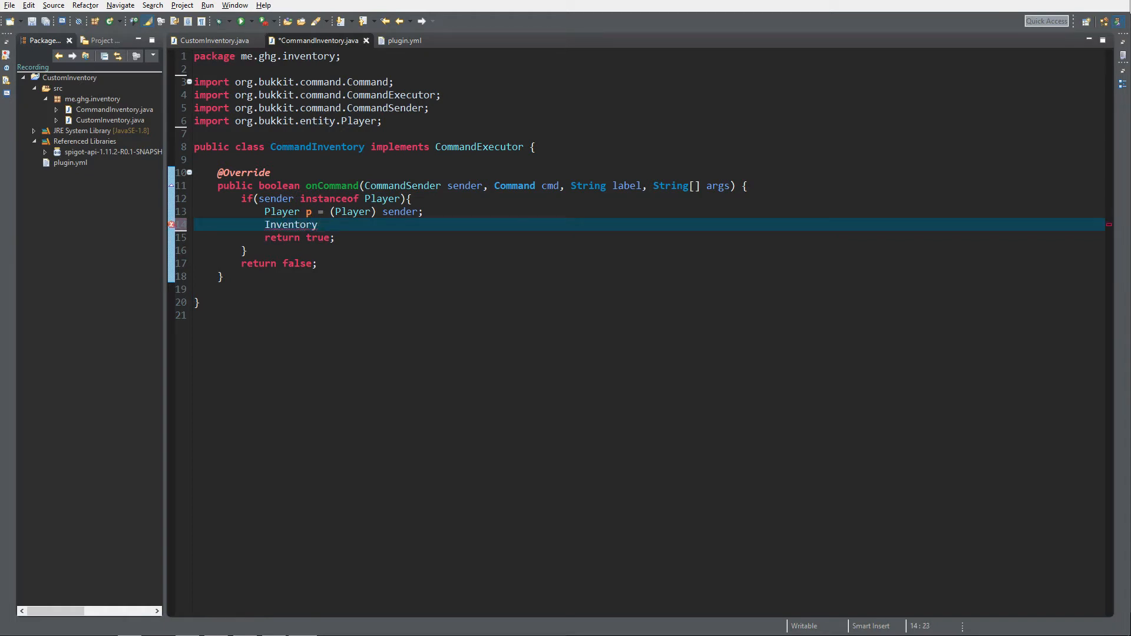
{"action": "type", "text": "inv ="}
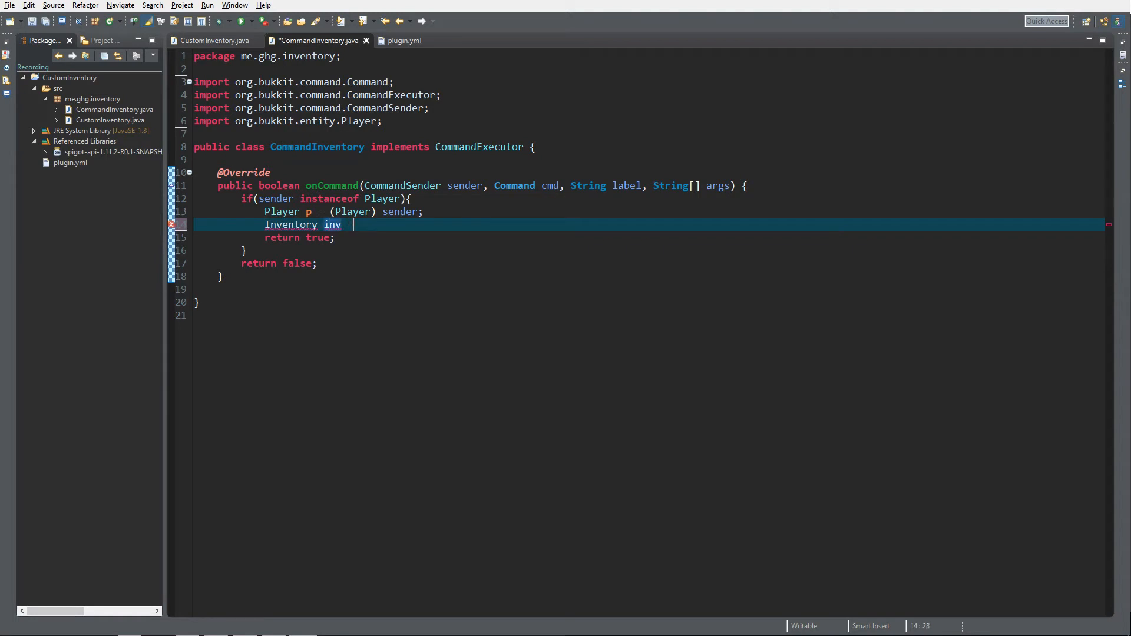
{"action": "type", "text": "Bu"}
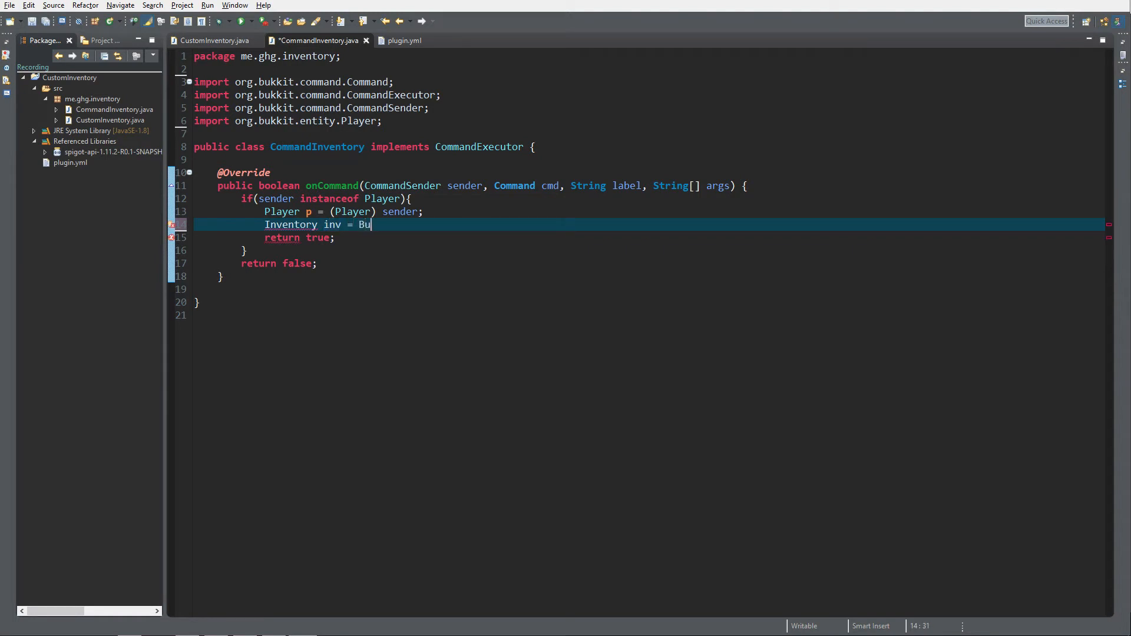
{"action": "type", "text": "kkit.createInventory(null,"}
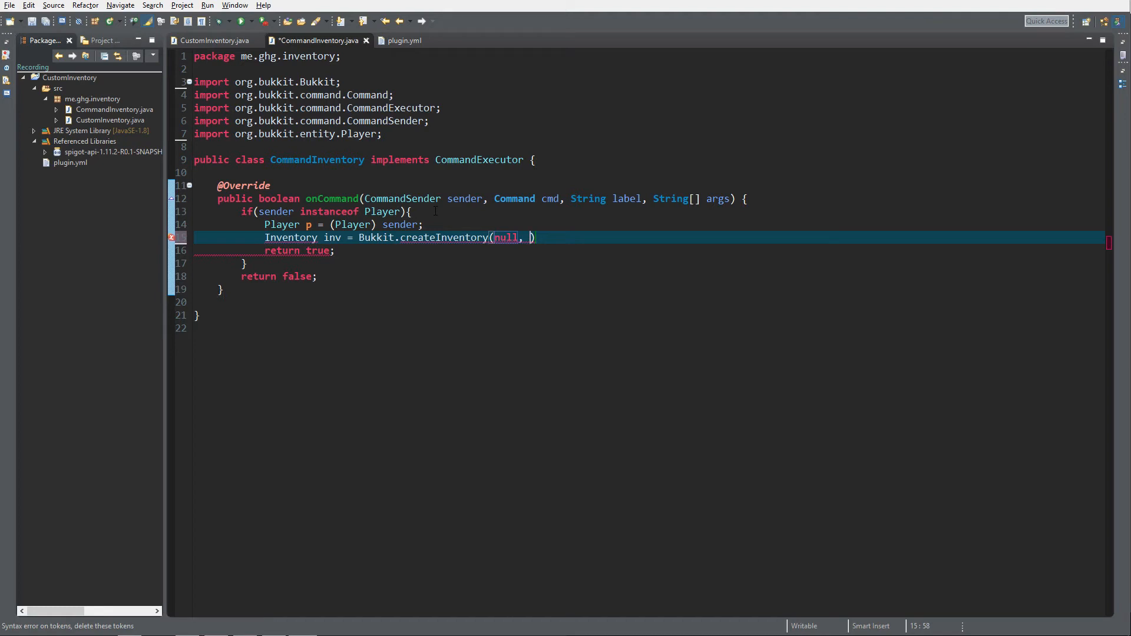
- Give createInventory 9 slots and the title "Custom Inventory Title (SUB)"
{"action": "type", "text": "9"}
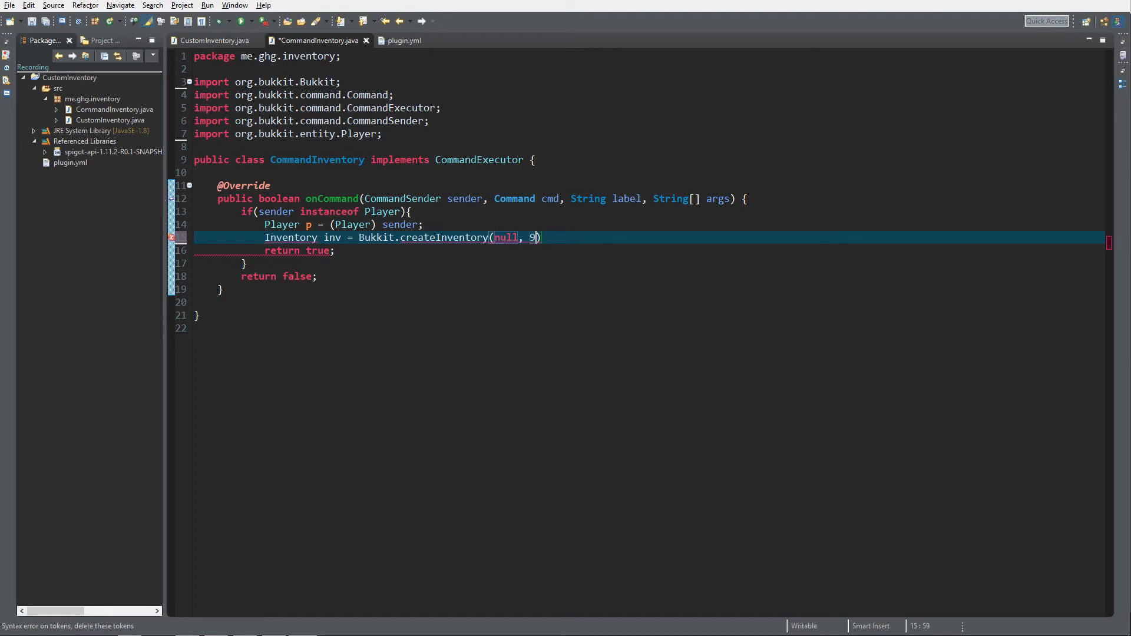
{"action": "type", "text": ","}
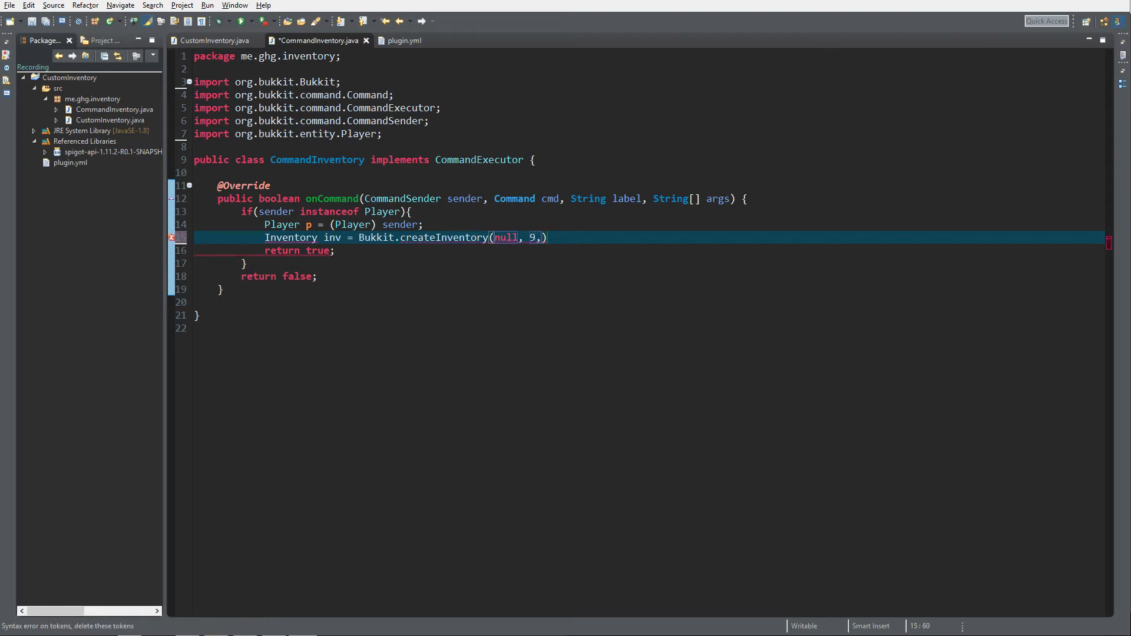
{"action": "type", "text": "\"Custom\""}
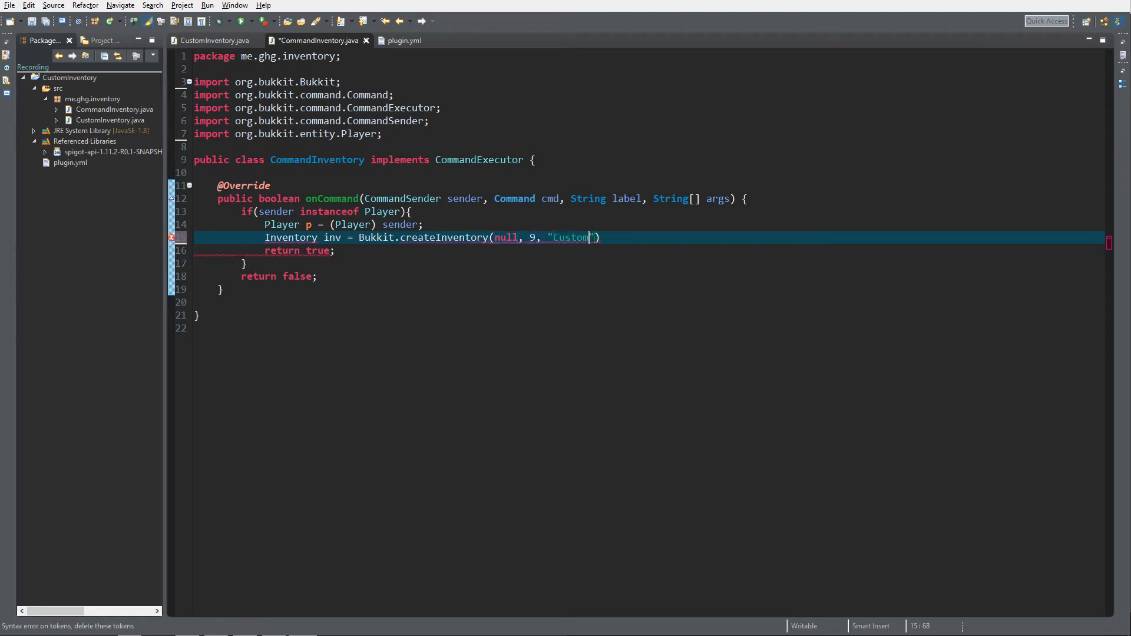
{"action": "key", "text": "BackSpace"}
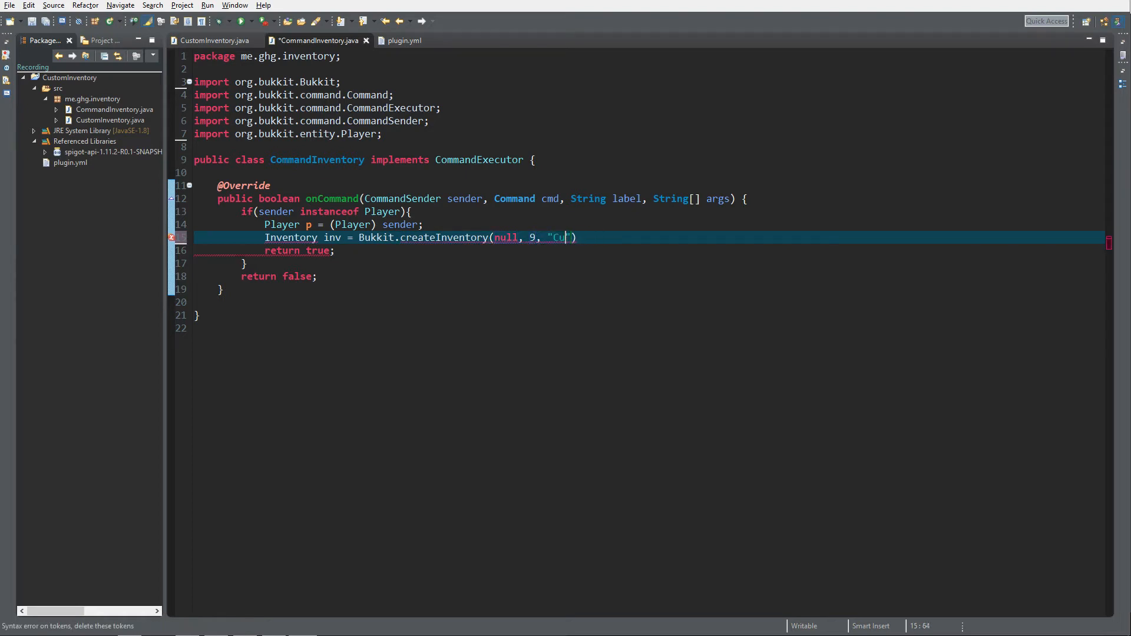
{"action": "type", "text": "stom Inventory Title ("}
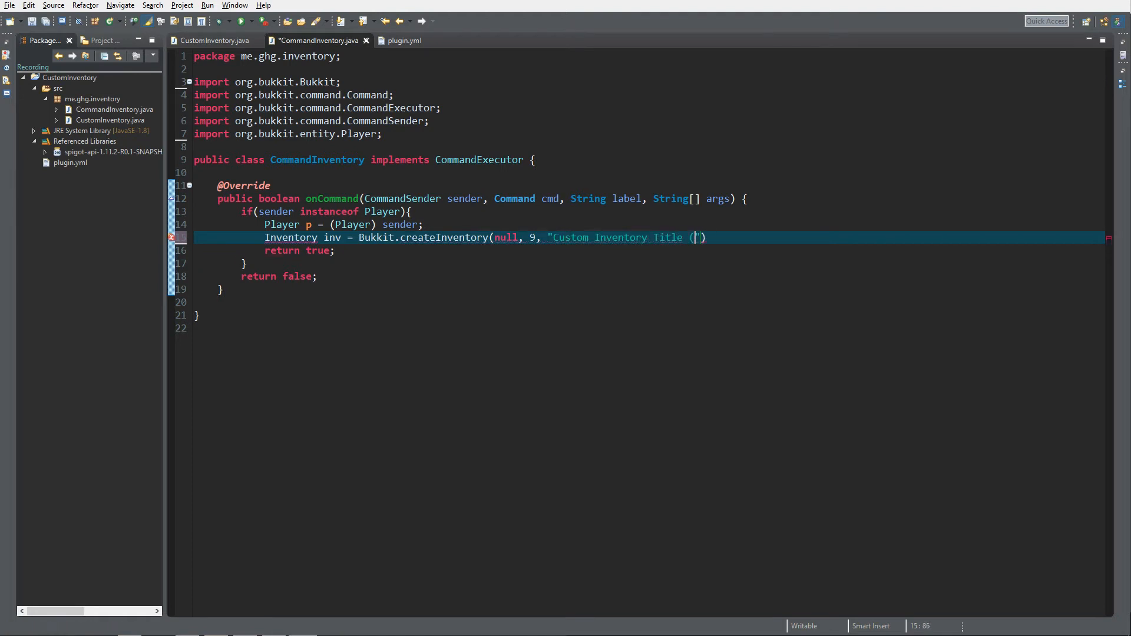
{"action": "type", "text": "SUB)"}
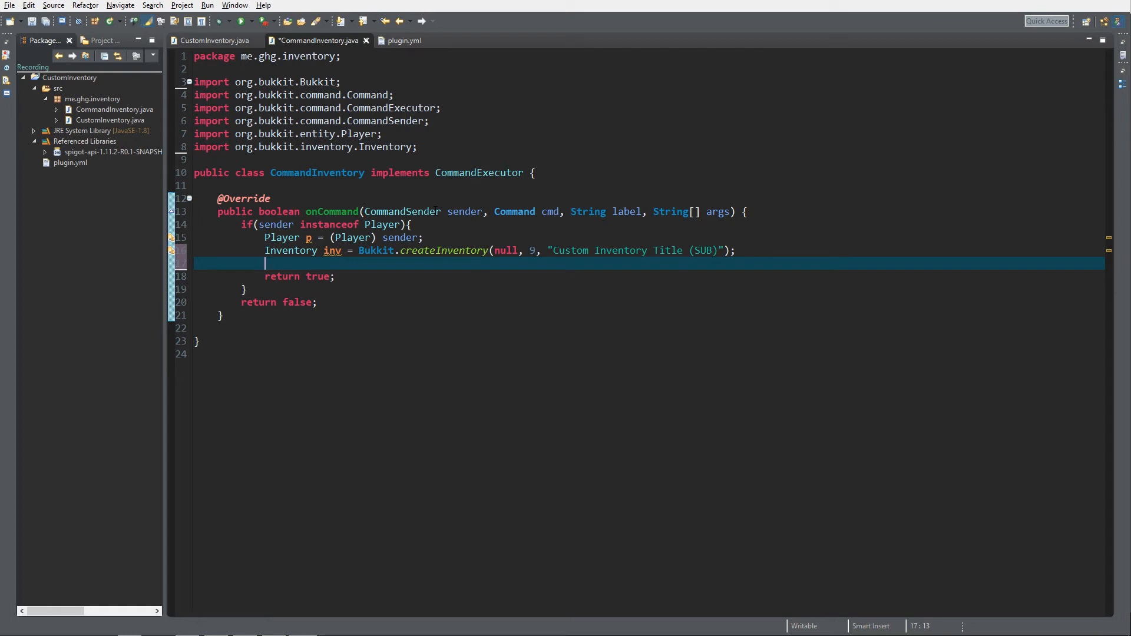
- Add an APPLE ItemStack to inv with addItem, importing ItemStack and Material
{"action": "type", "text": "inv"}
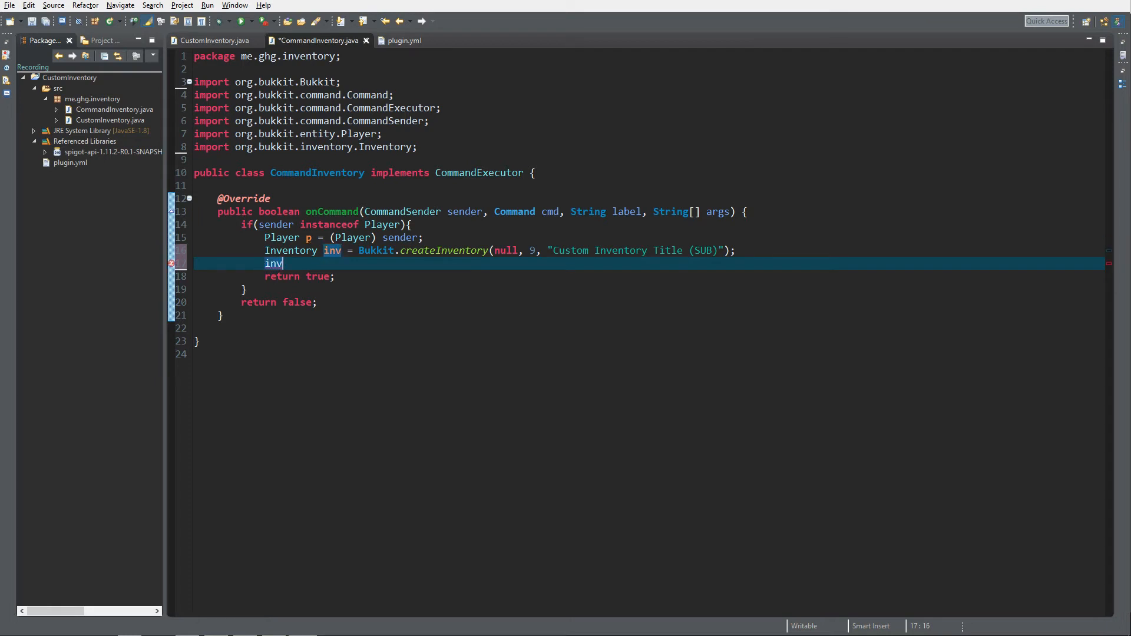
{"action": "type", "text": ".ad"}
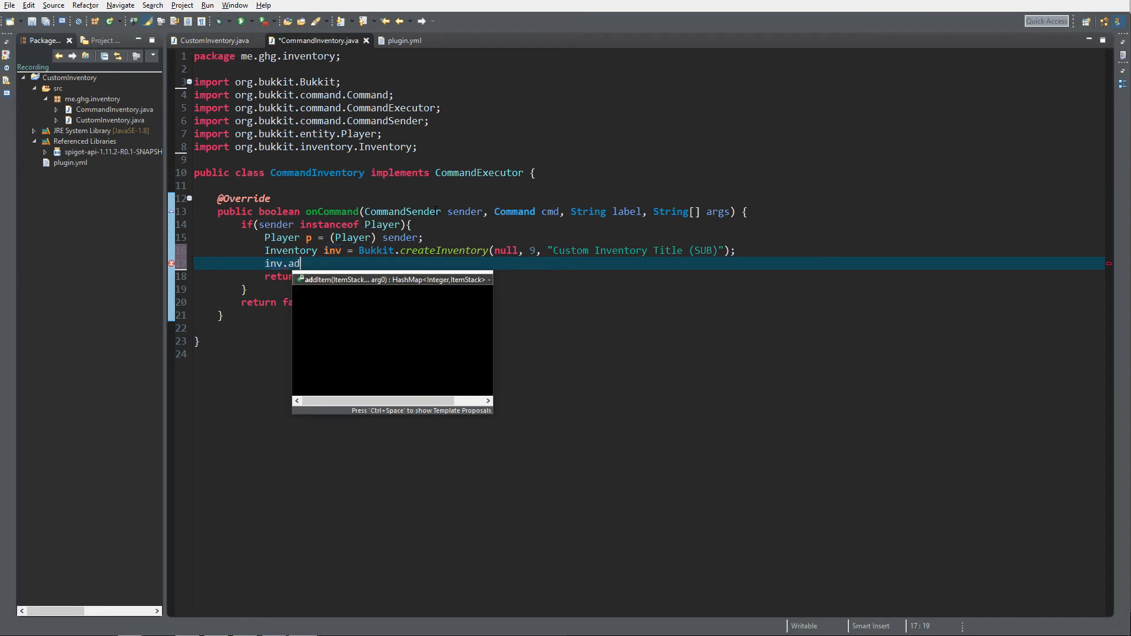
{"action": "type", "text": "dItem(new ItemStack("}
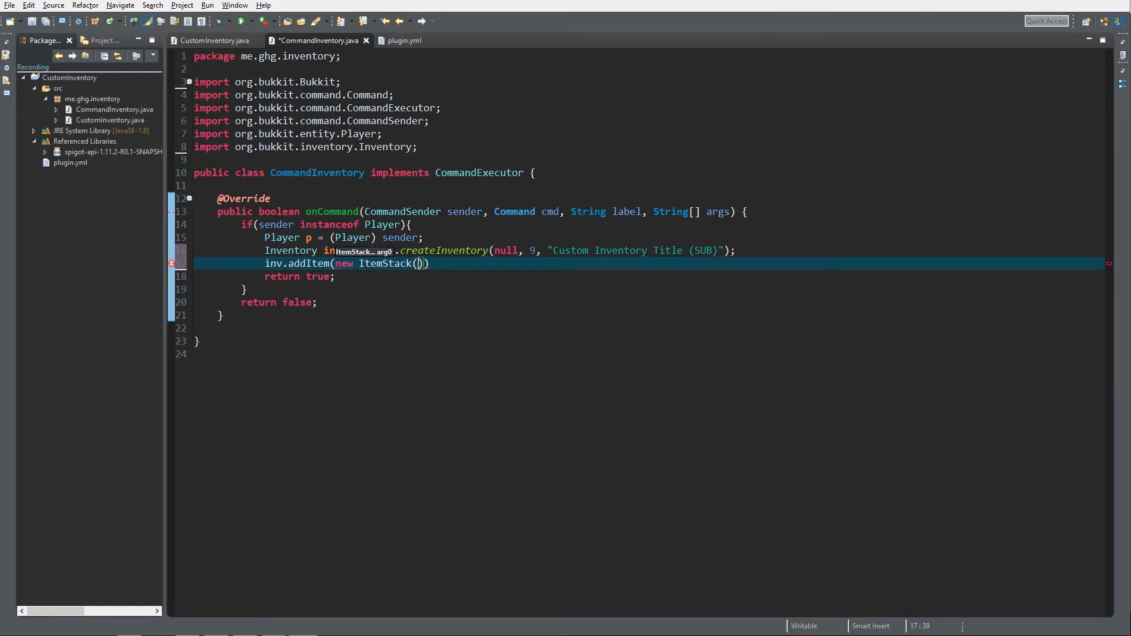
{"action": "type", "text": "Material.APPLE"}
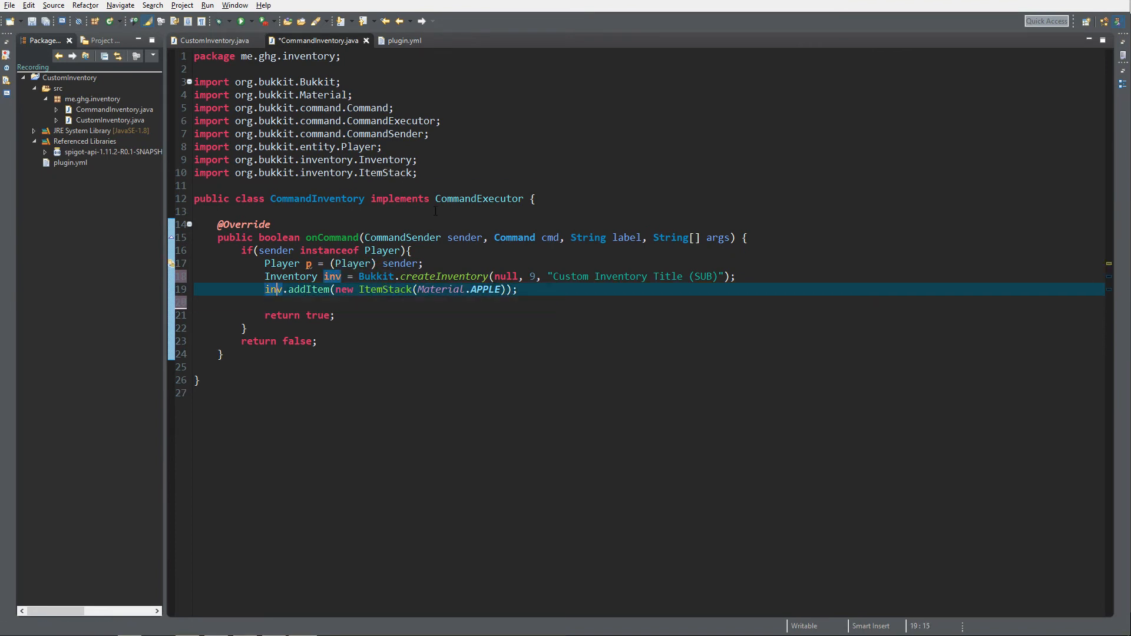
- Place another APPLE ItemStack in slot 3 of inv with setItem
{"action": "type", "text": "in"}
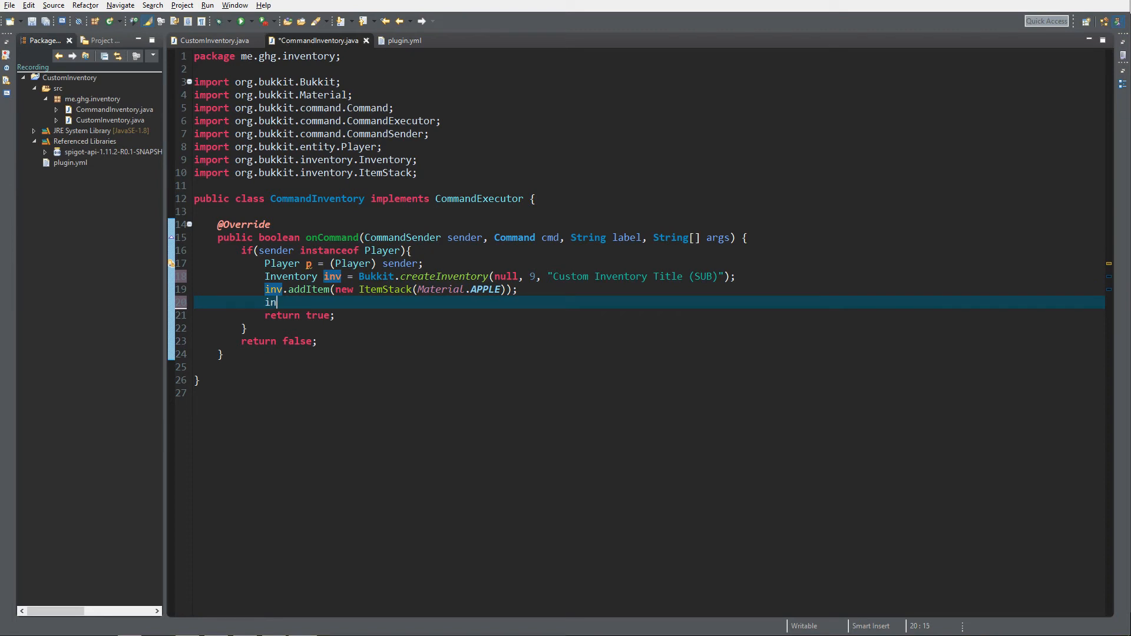
{"action": "type", "text": "setItem(arg0, arg1);"}
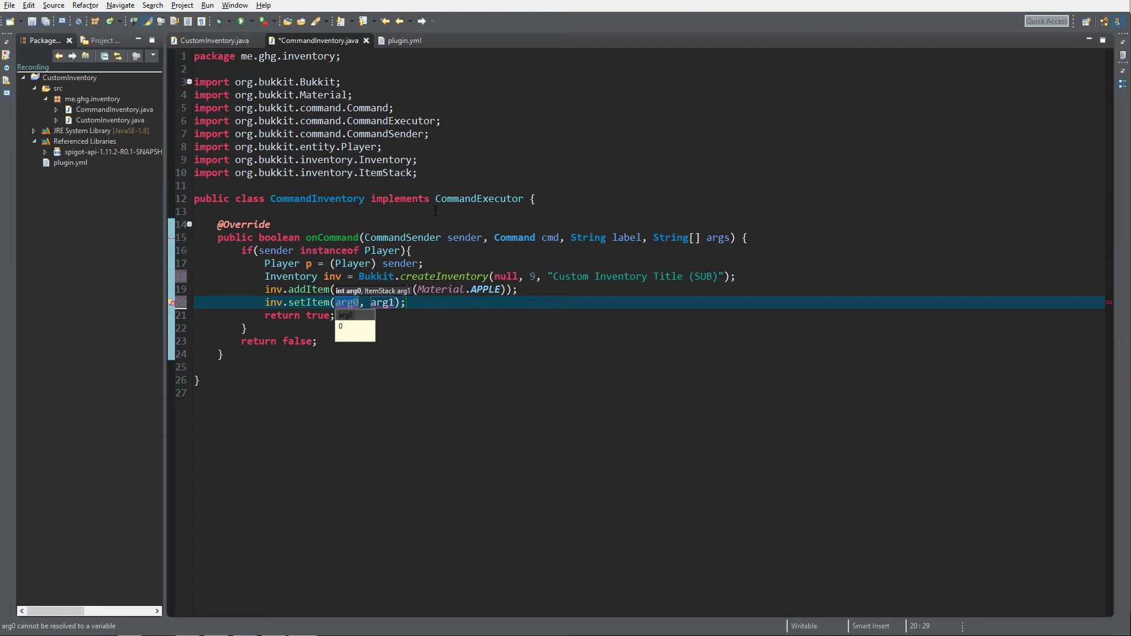
{"action": "type", "text": "3"}
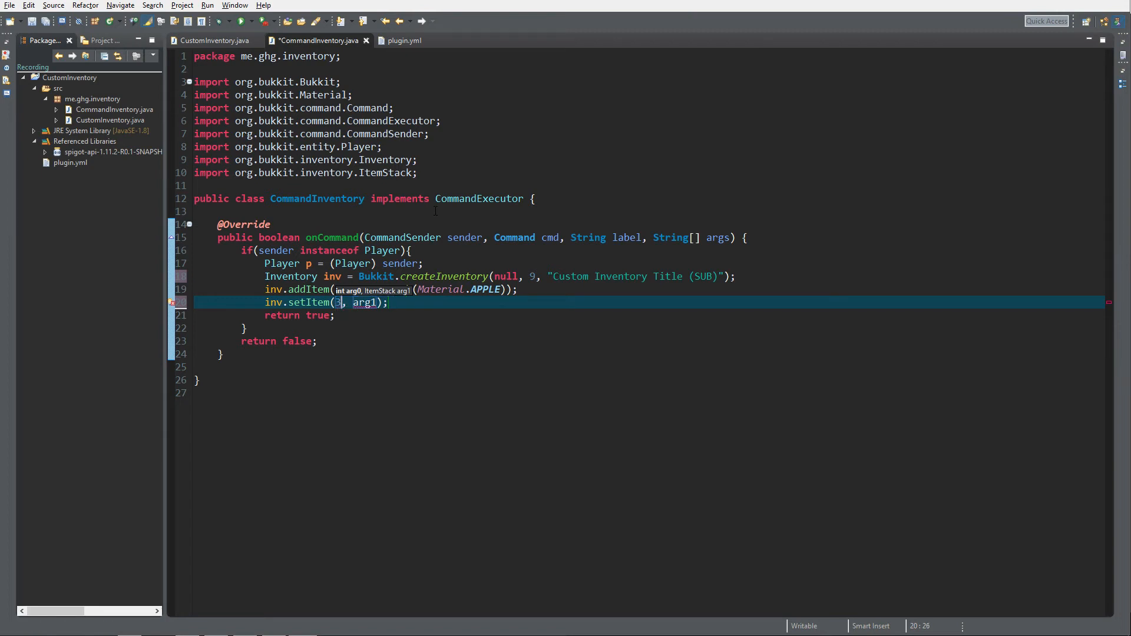
{"action": "type", "text": "a"}
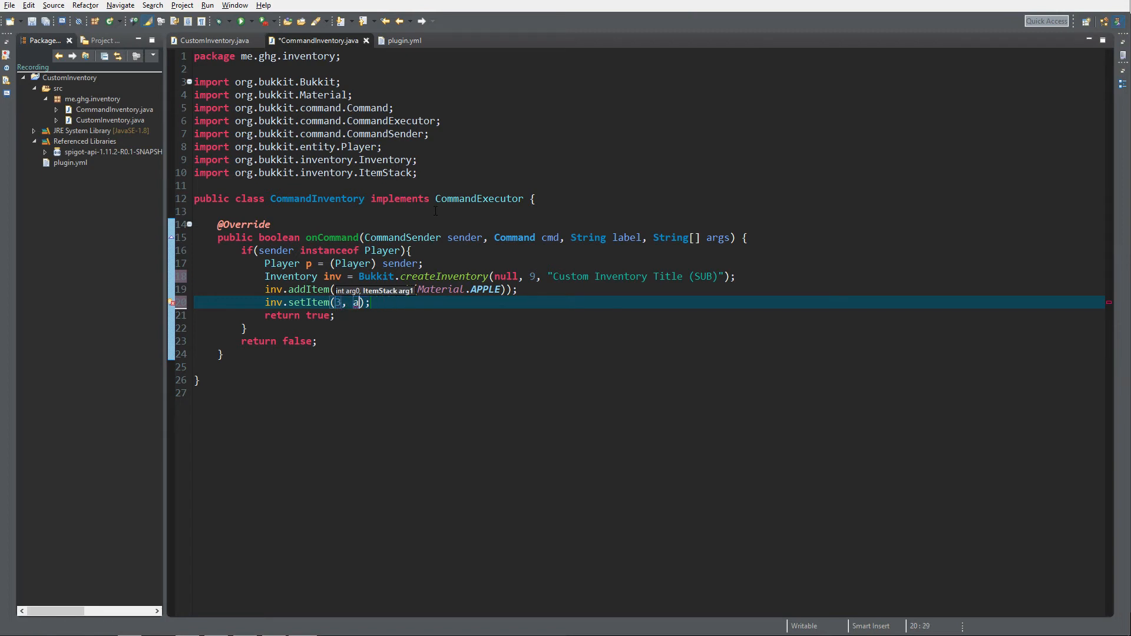
{"action": "type", "text": "new"}
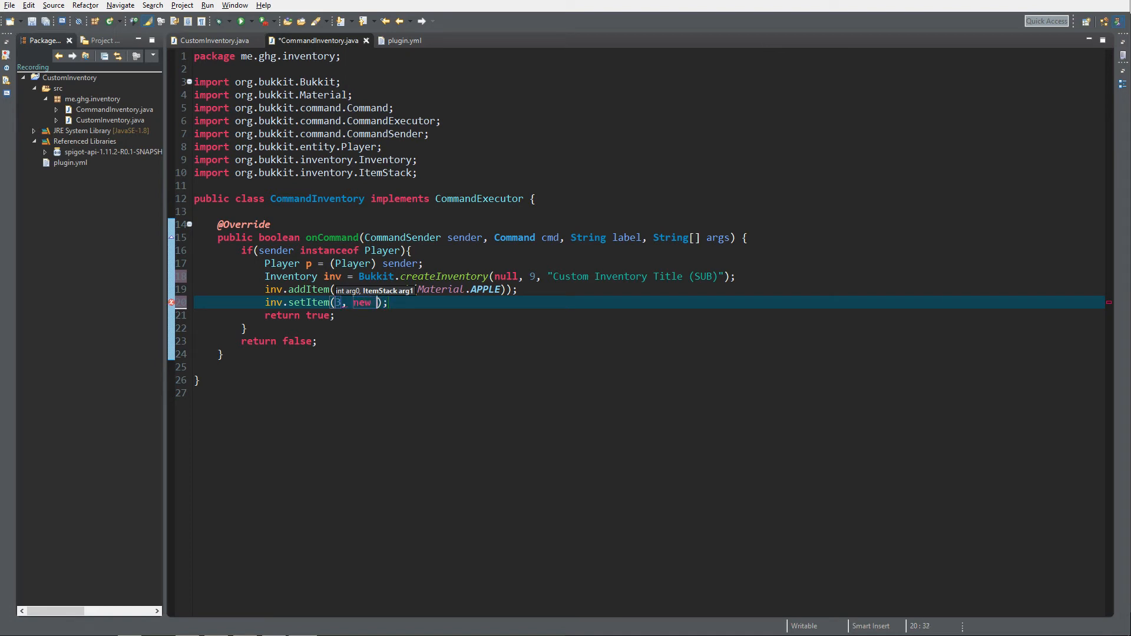
{"action": "type", "text": "ItemStack"}
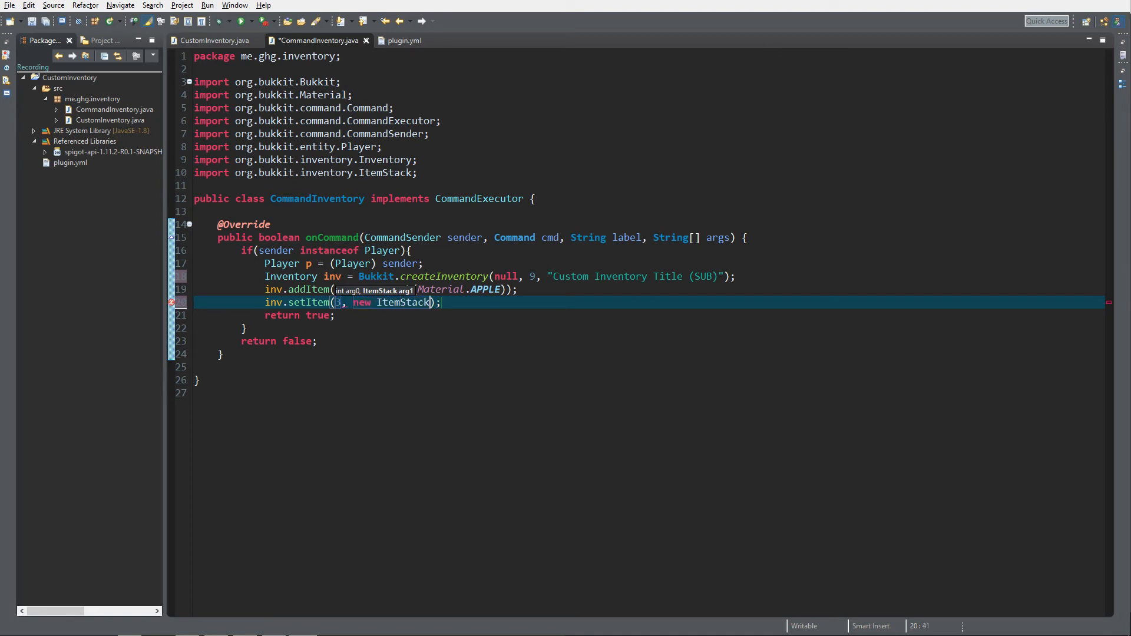
{"action": "type", "text": "Material.APPLE"}
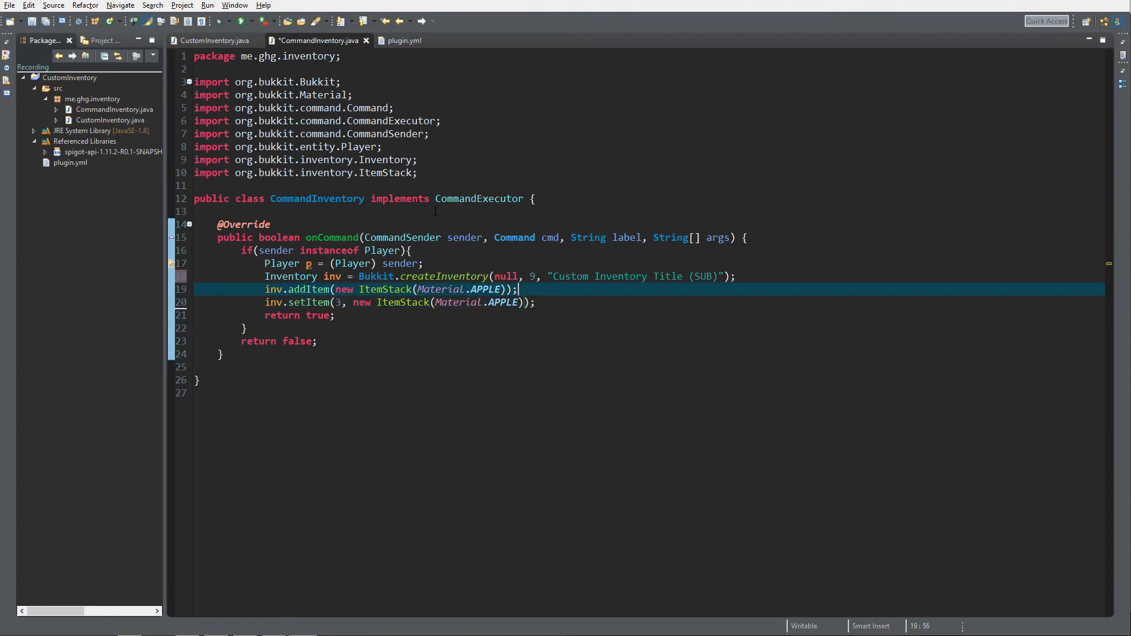
{"action": "key", "text": "Enter"}
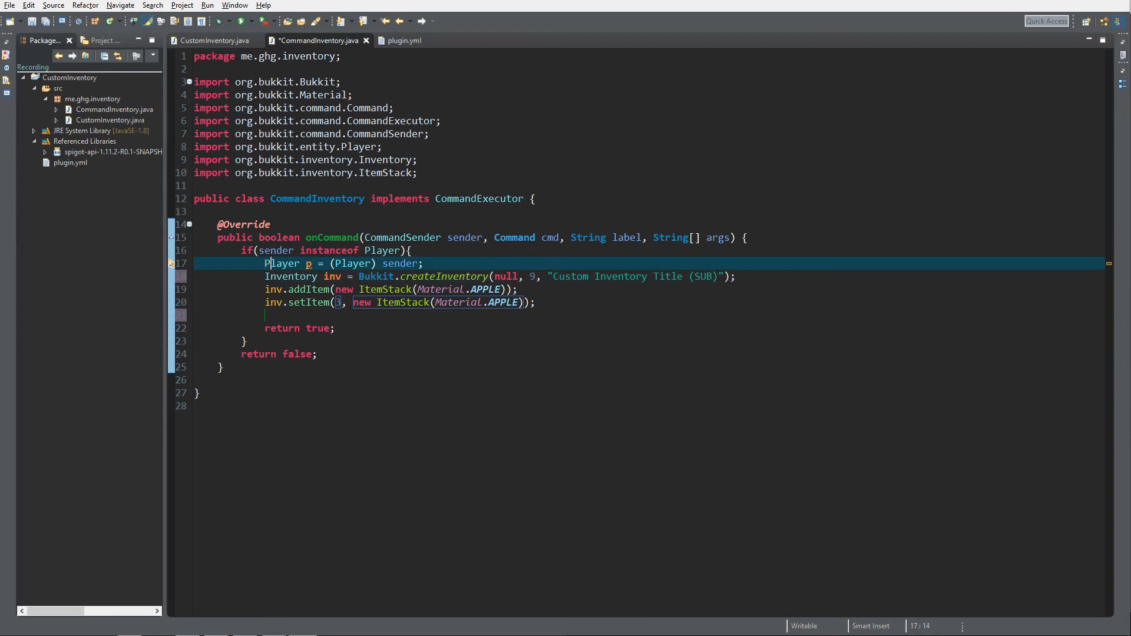
- Start the p.openInventory(inv) call on the line below setItem
{"action": "left_click", "coordinate": [320, 275]}
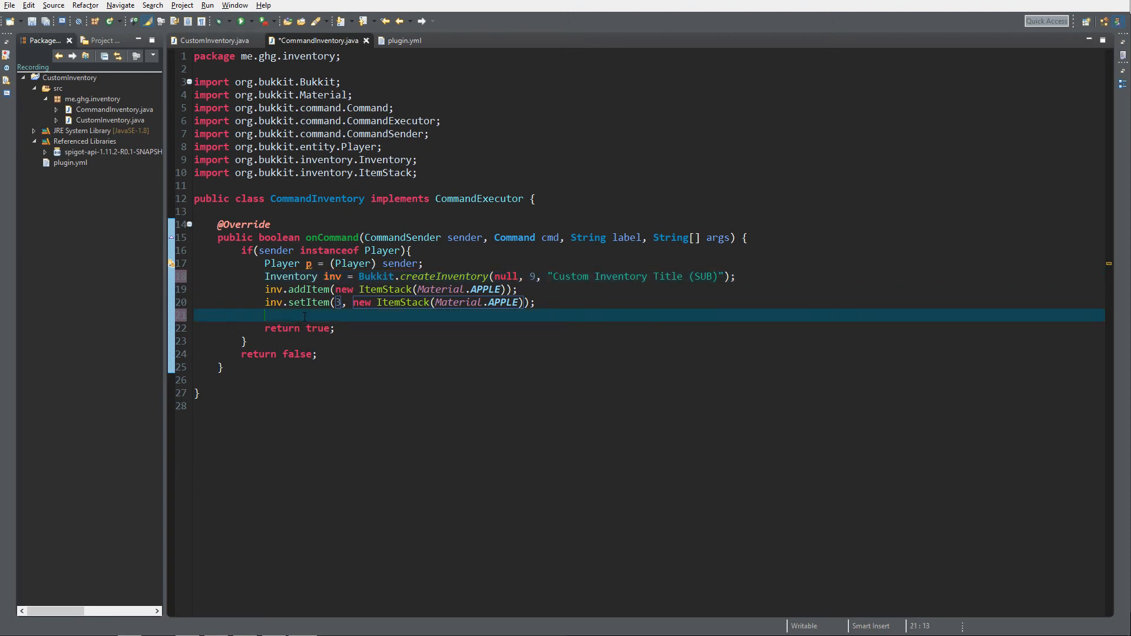
{"action": "type", "text": "p"}
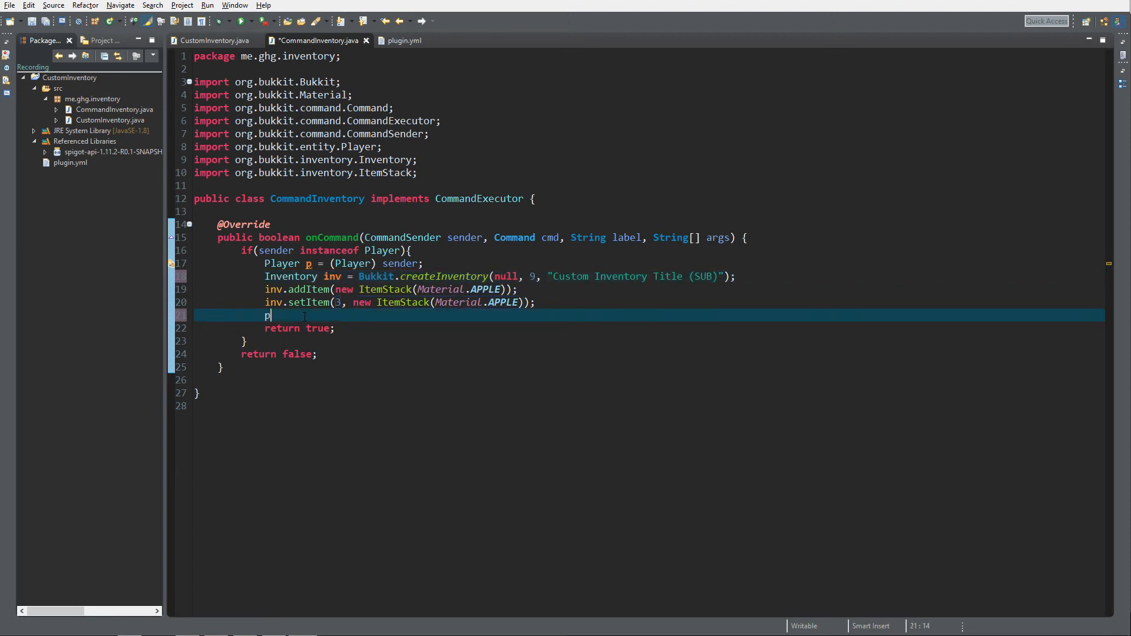
{"action": "type", "text": ".open"}
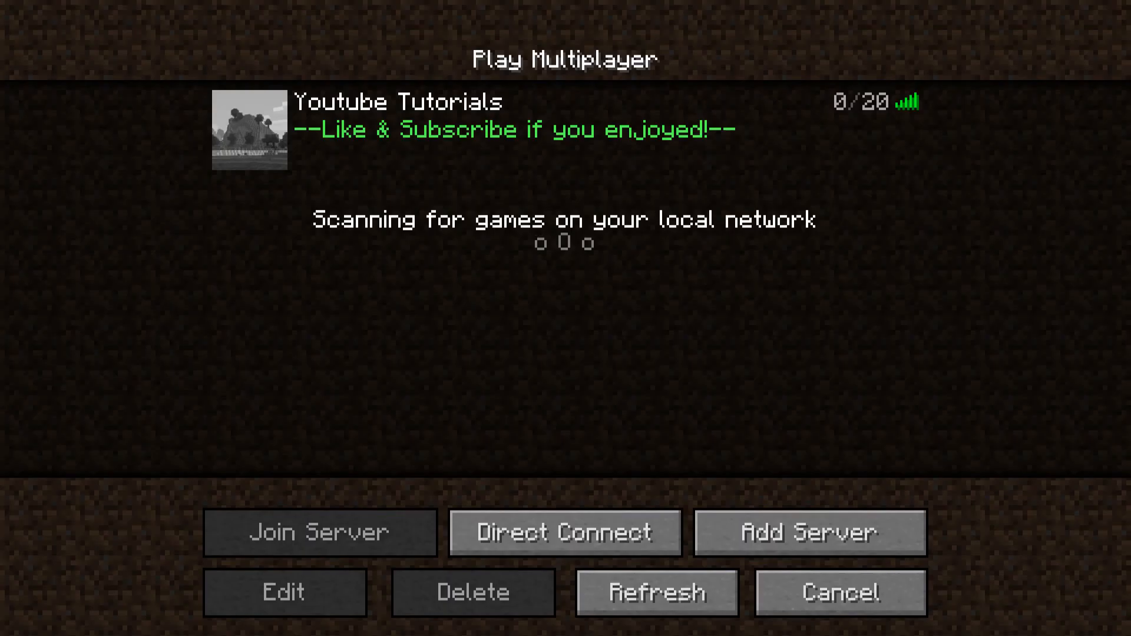
{"action": "mouse_move", "coordinate": [214, 354]}
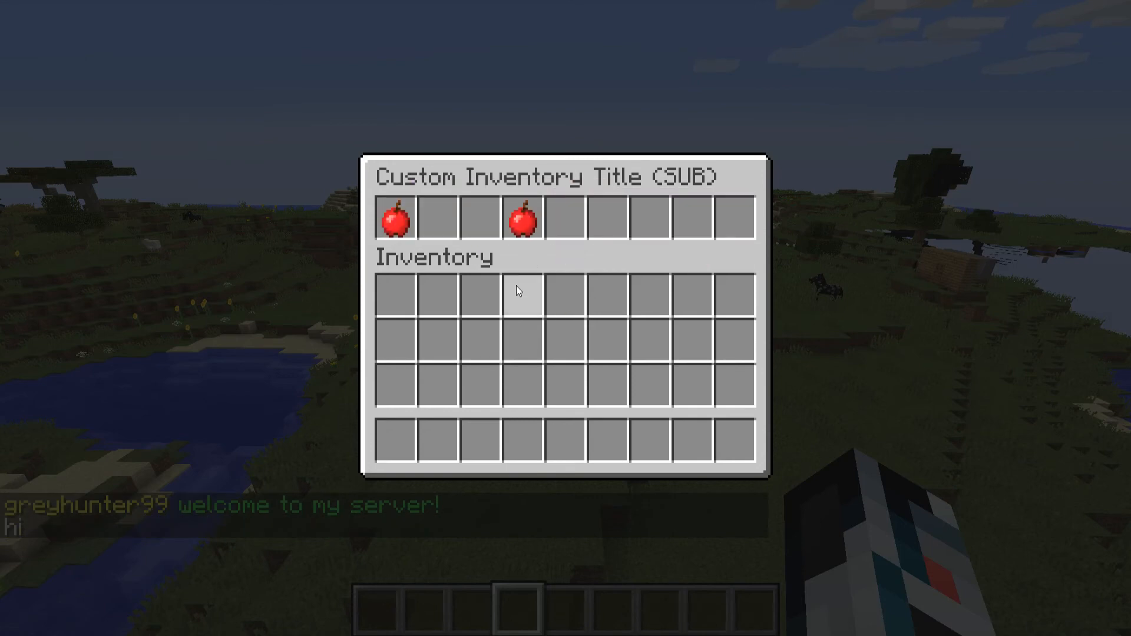
{"action": "mouse_move", "coordinate": [437, 295]}
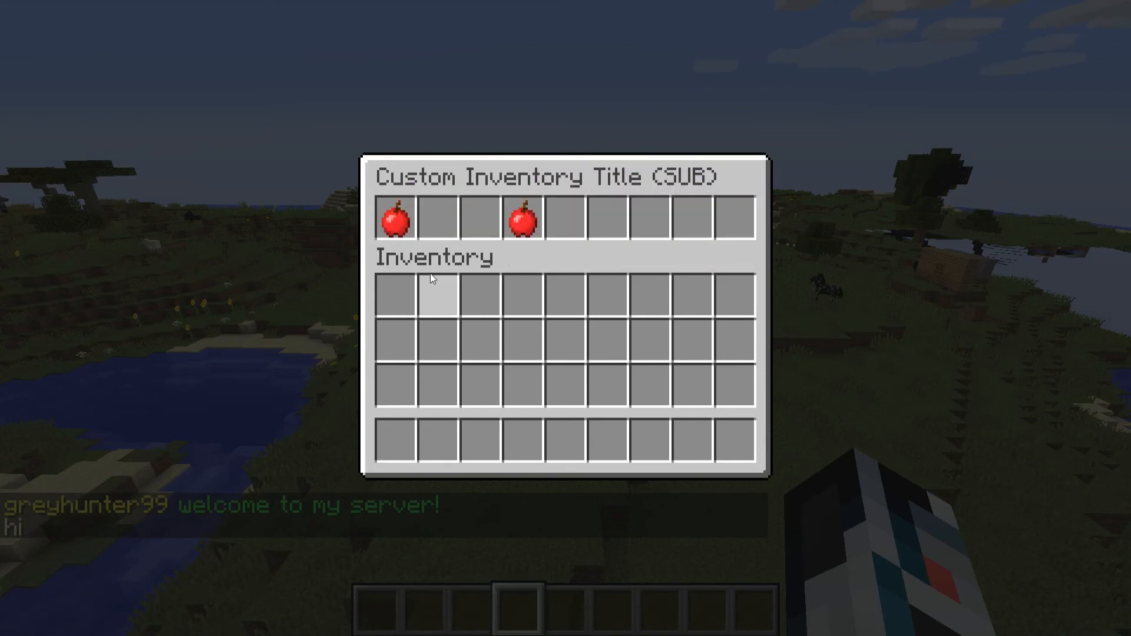
{"action": "mouse_move", "coordinate": [396, 219]}
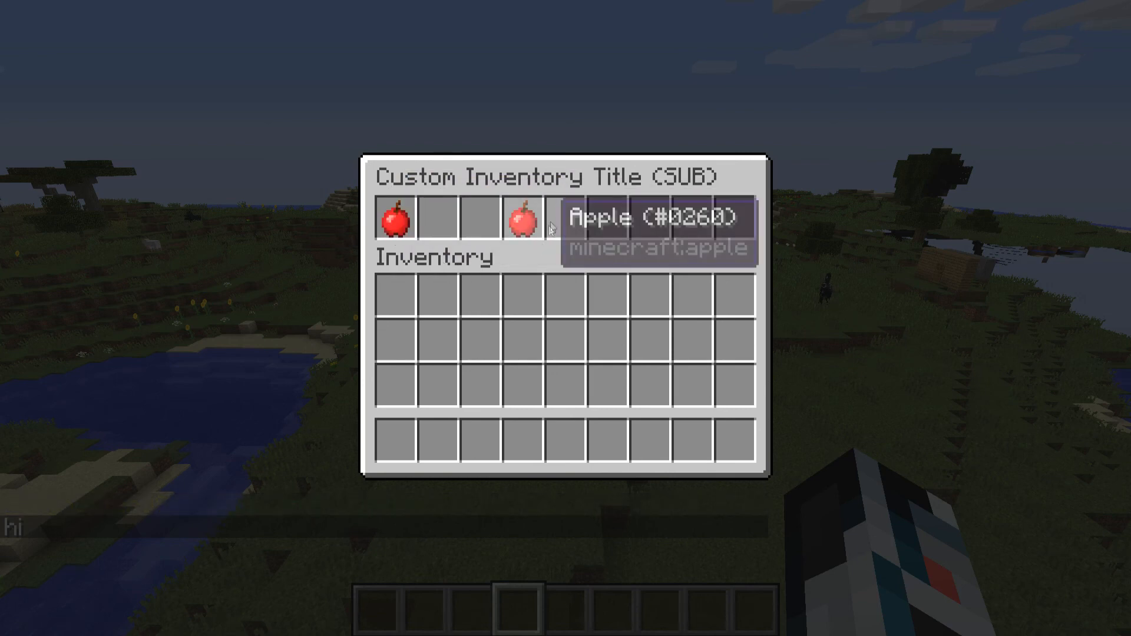
{"action": "mouse_move", "coordinate": [364, 336]}
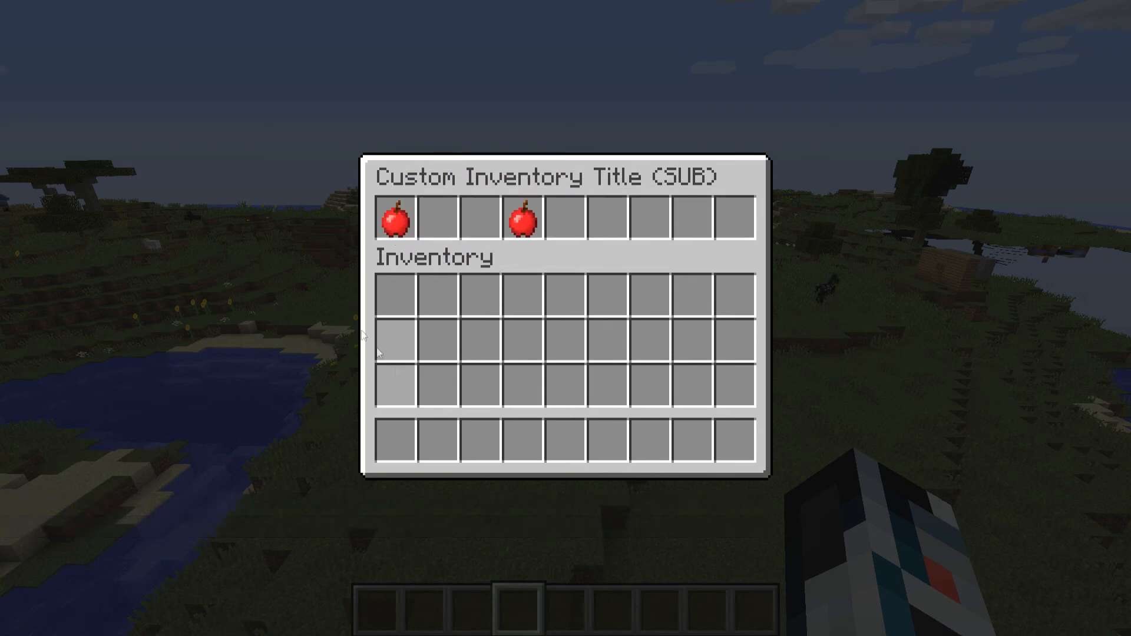